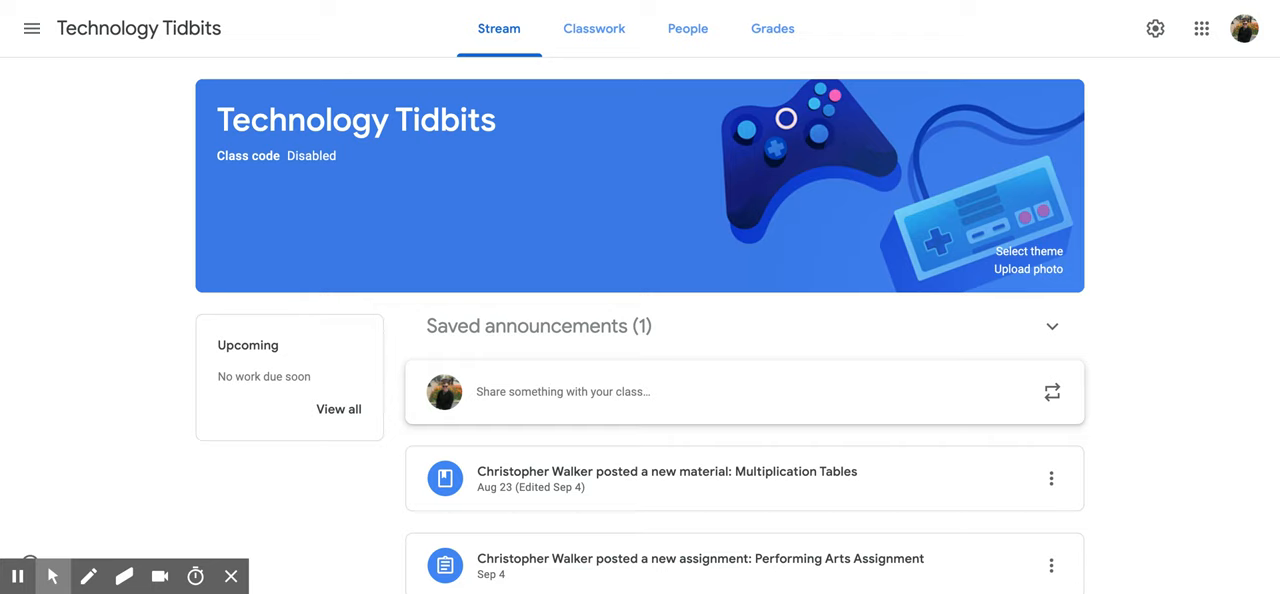
mouse_move(685, 194)
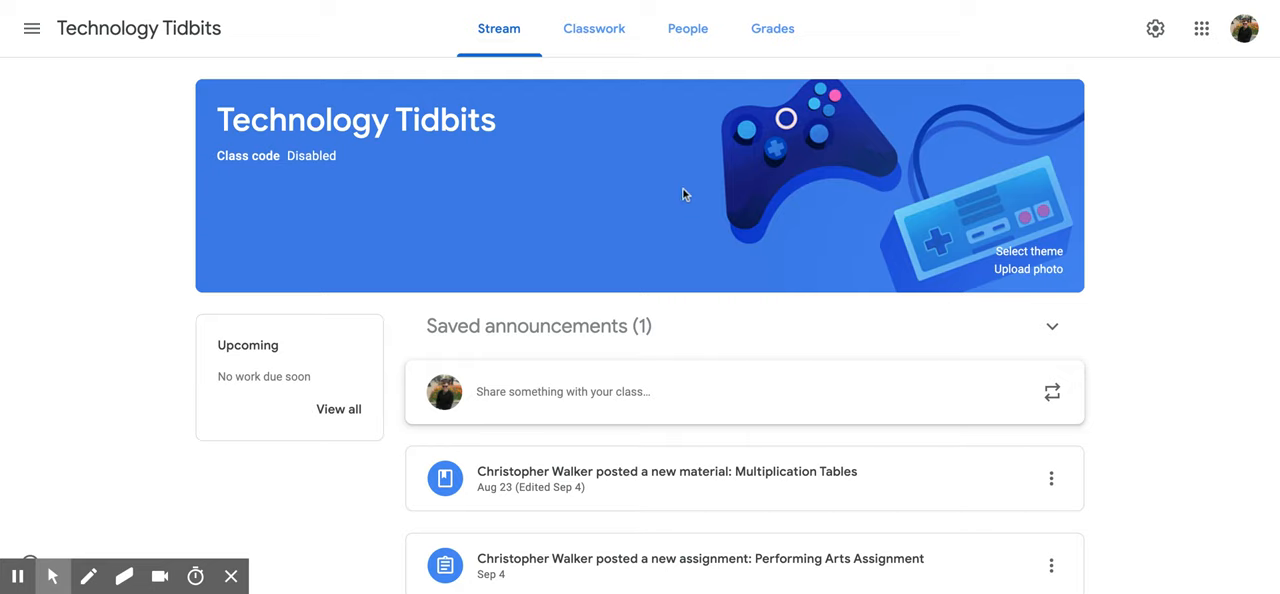
Switch to the Technology Tidbits Classwork page and open the Create menu.
left_click(593, 28)
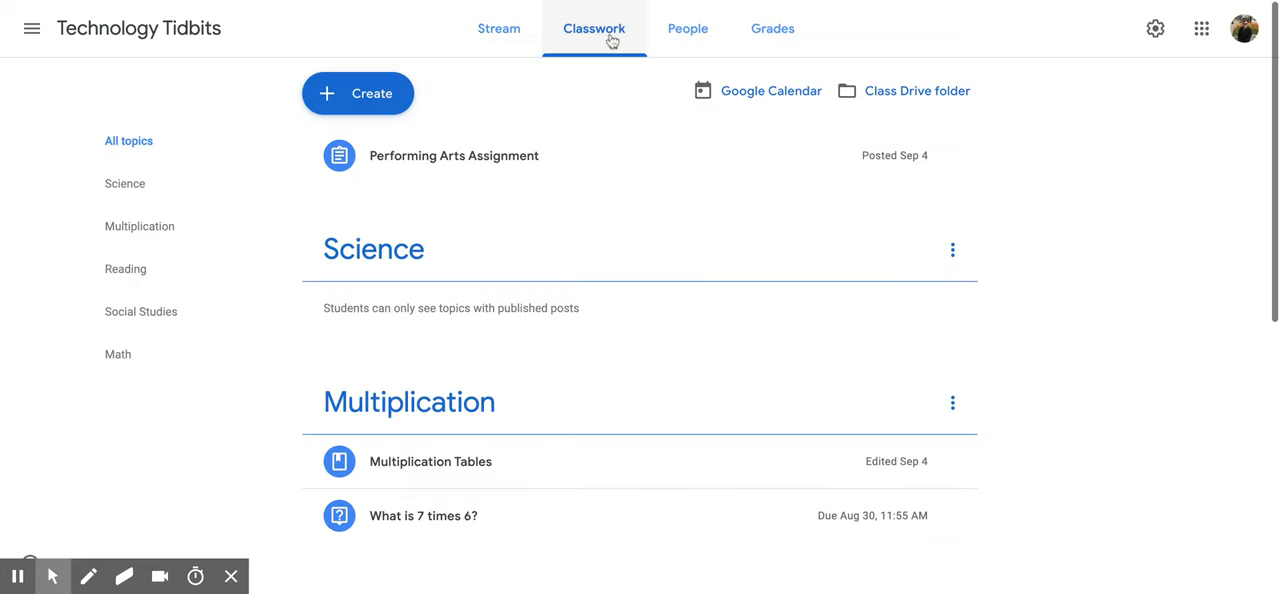
mouse_move(583, 58)
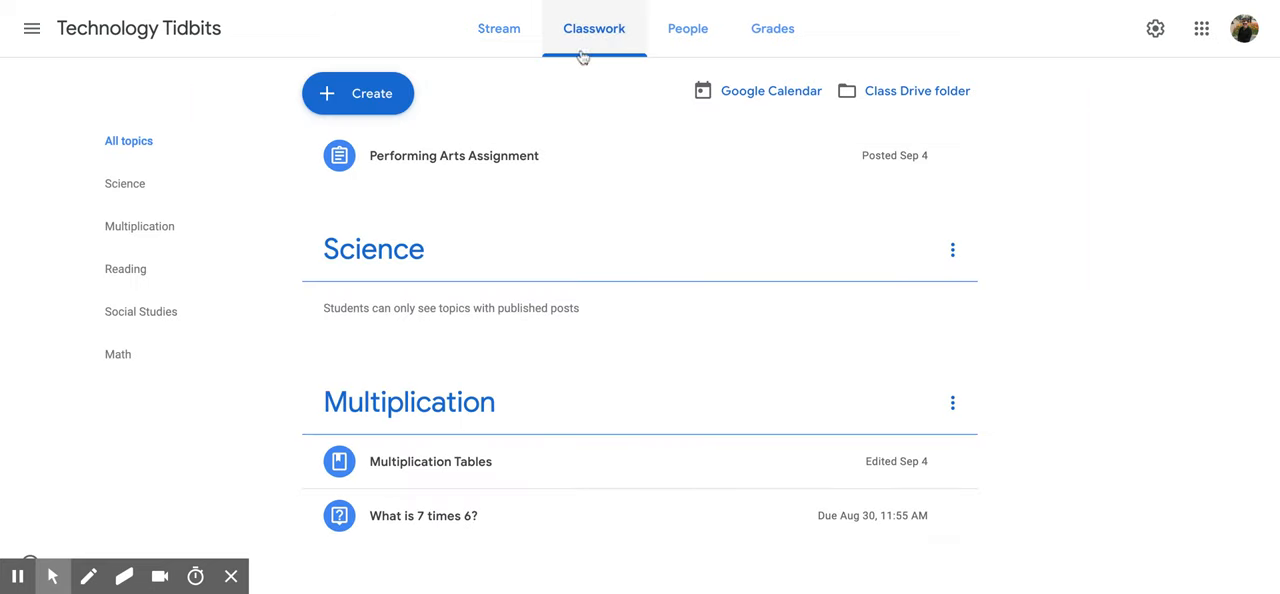
mouse_move(357, 93)
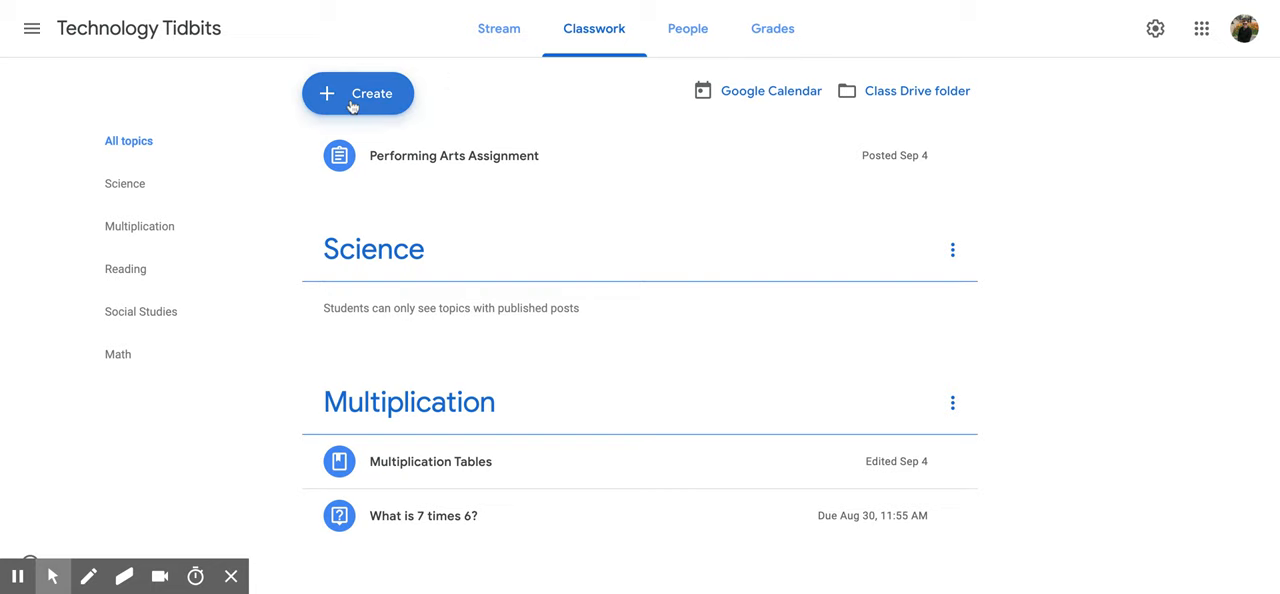
left_click(357, 93)
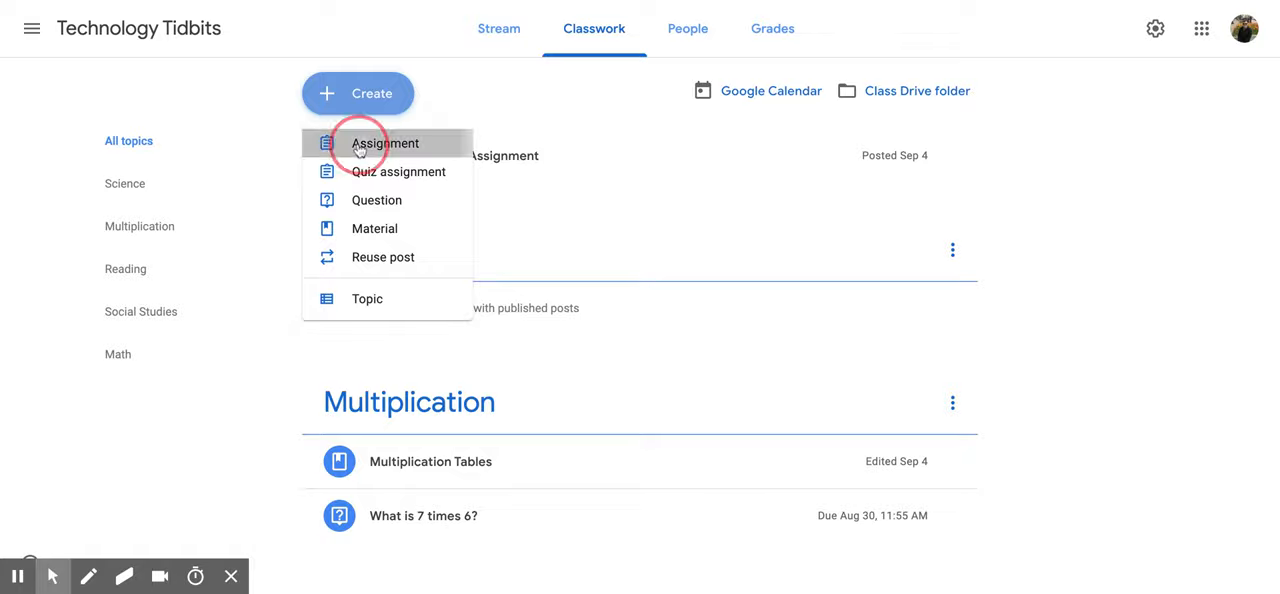
Create a new assignment and confirm it targets Technology Tidbits and all students.
left_click(385, 143)
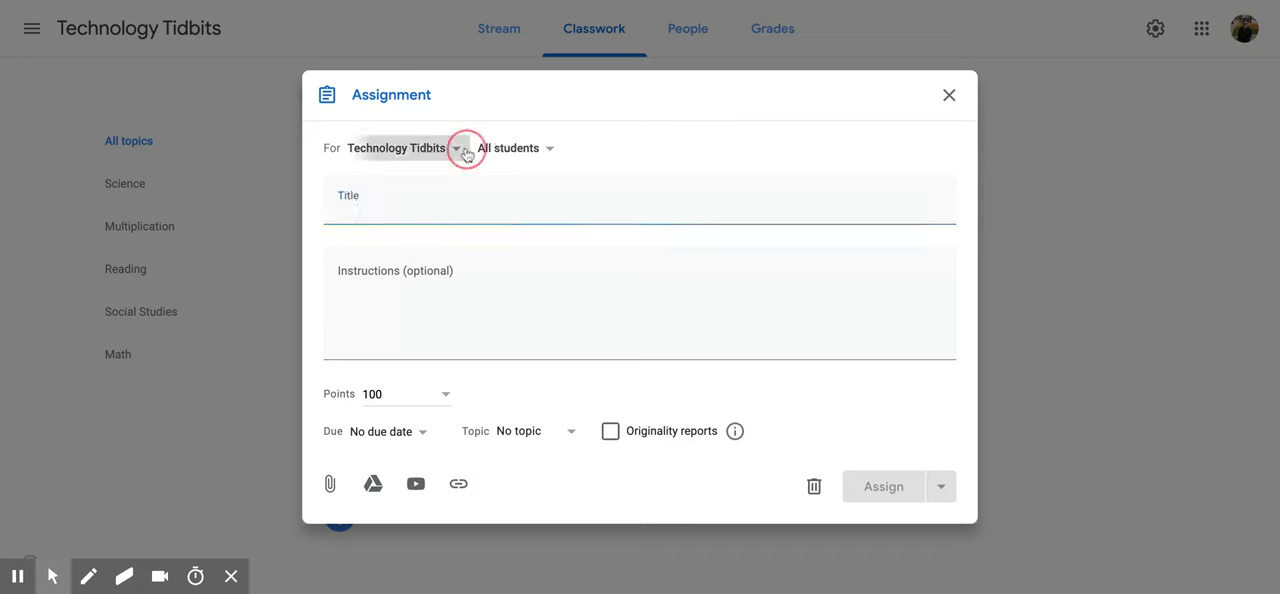
left_click(457, 148)
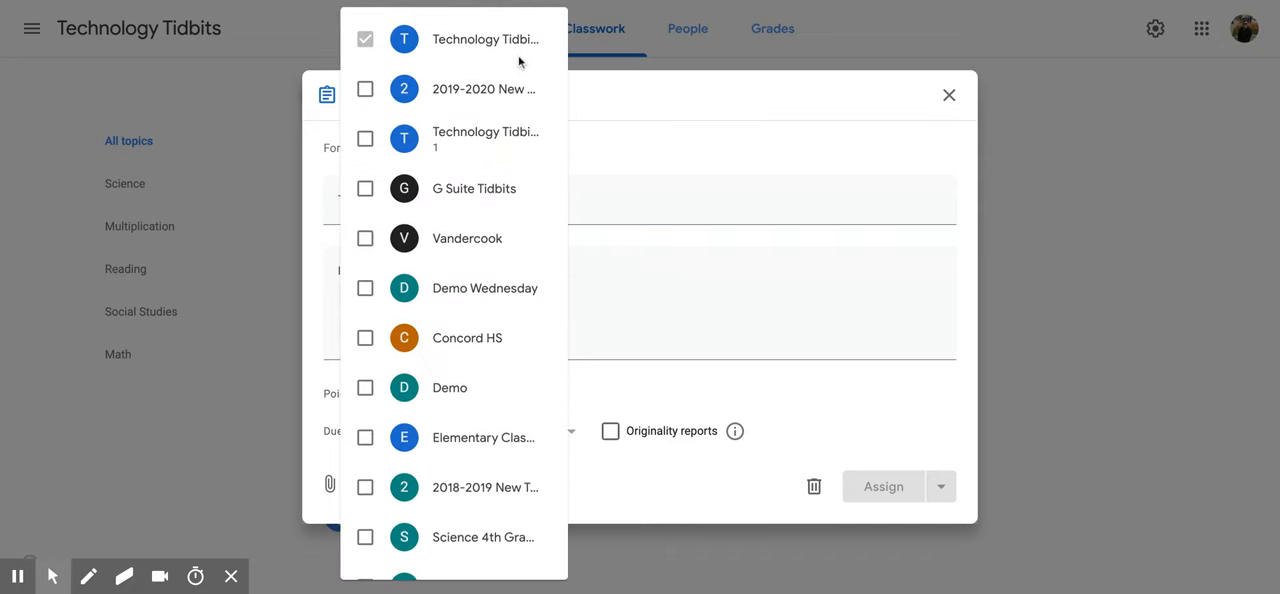
mouse_move(508, 48)
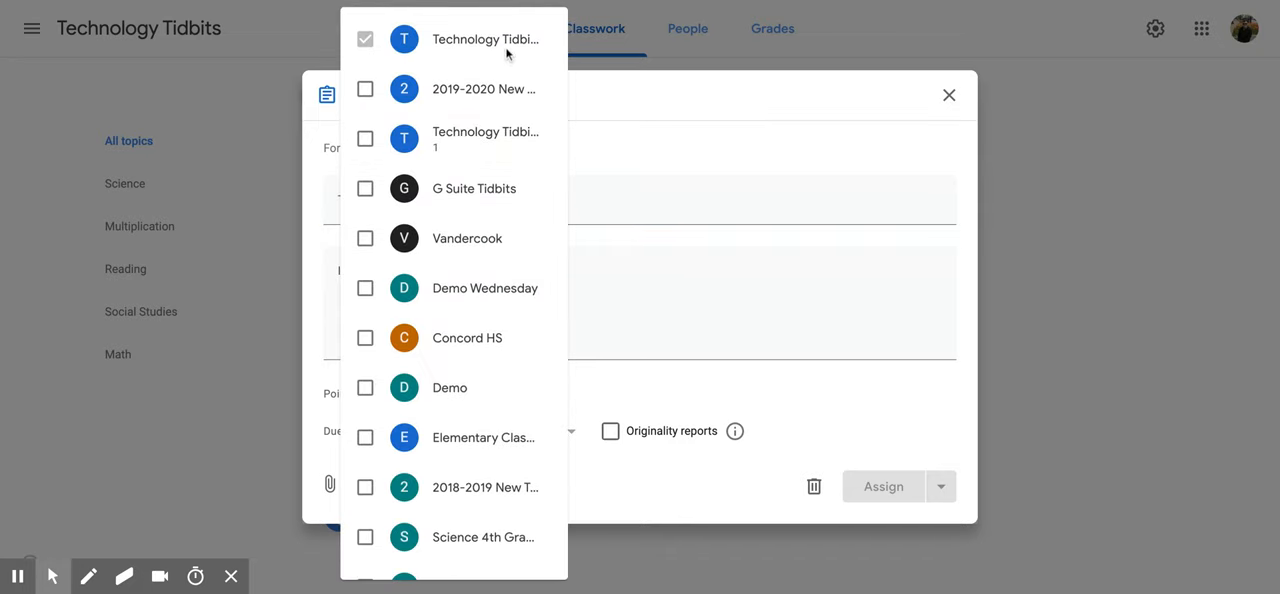
mouse_move(527, 55)
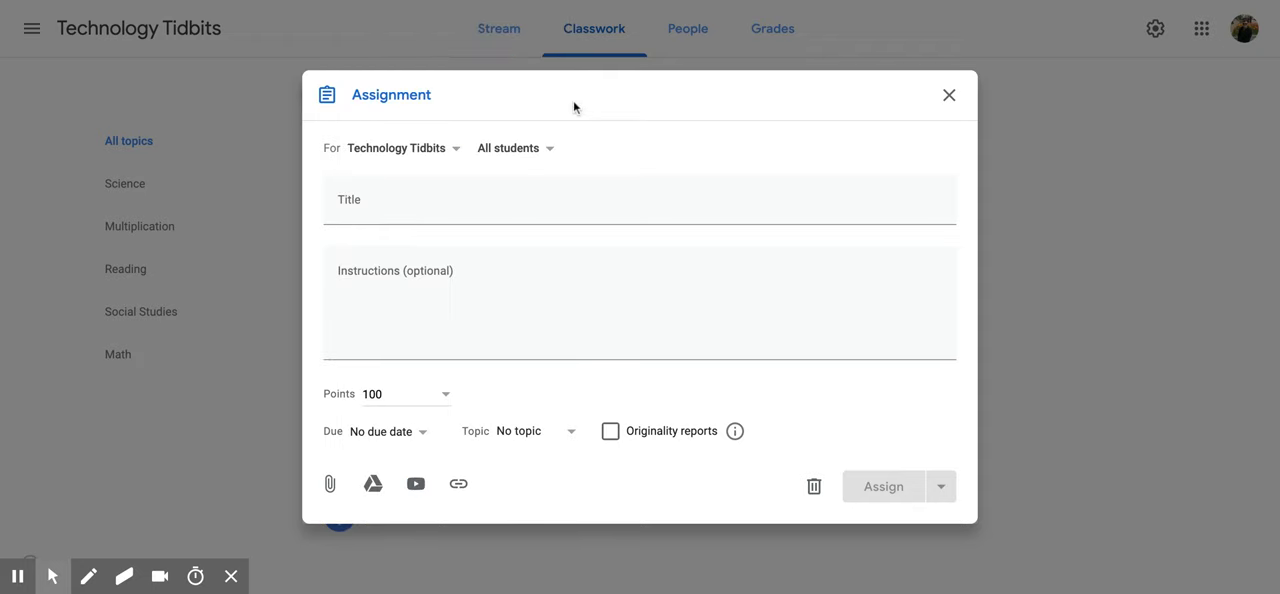
left_click(515, 148)
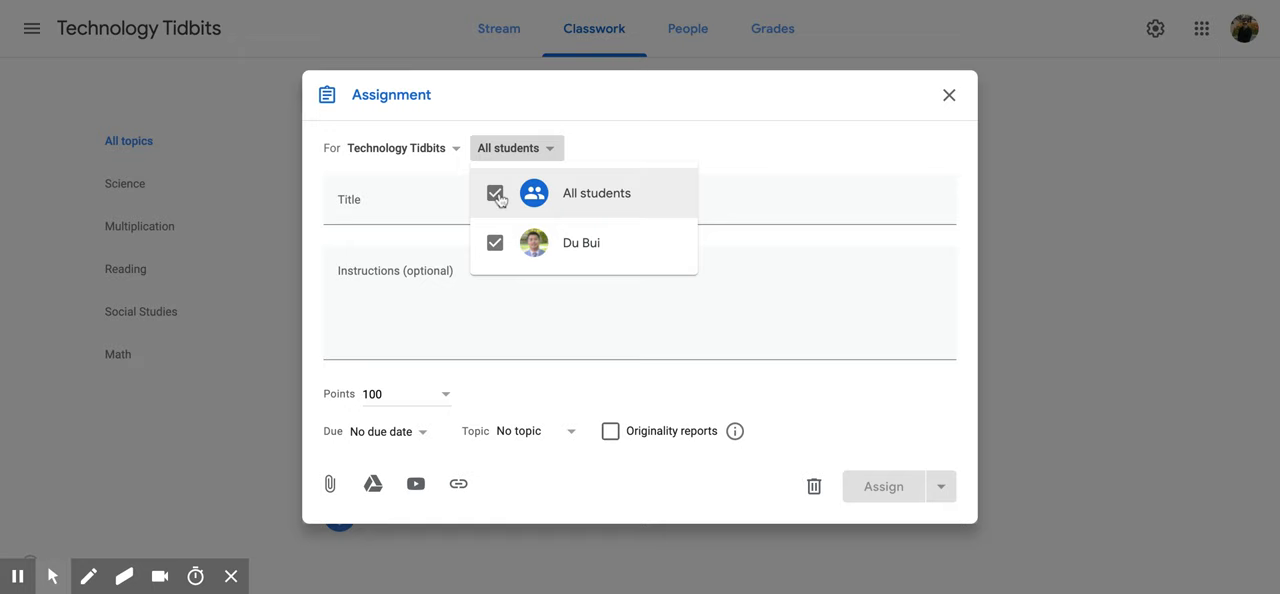
mouse_move(491, 258)
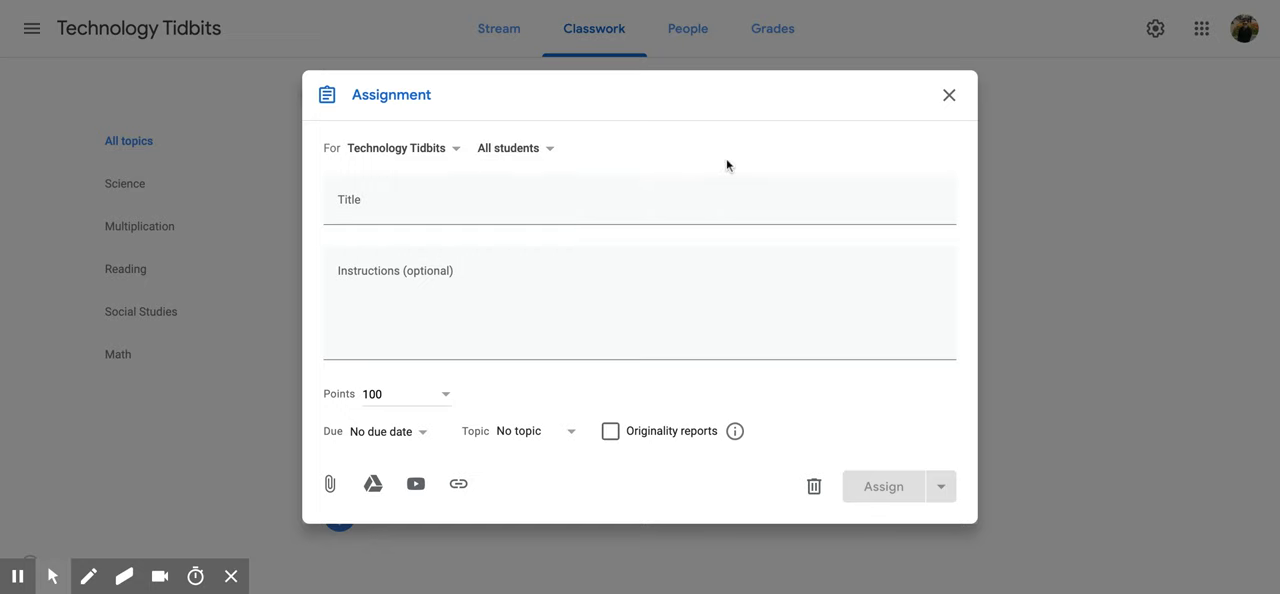
Title the assignment 'Explorers Essay' and change its points from 100 to 50.
left_click(612, 199)
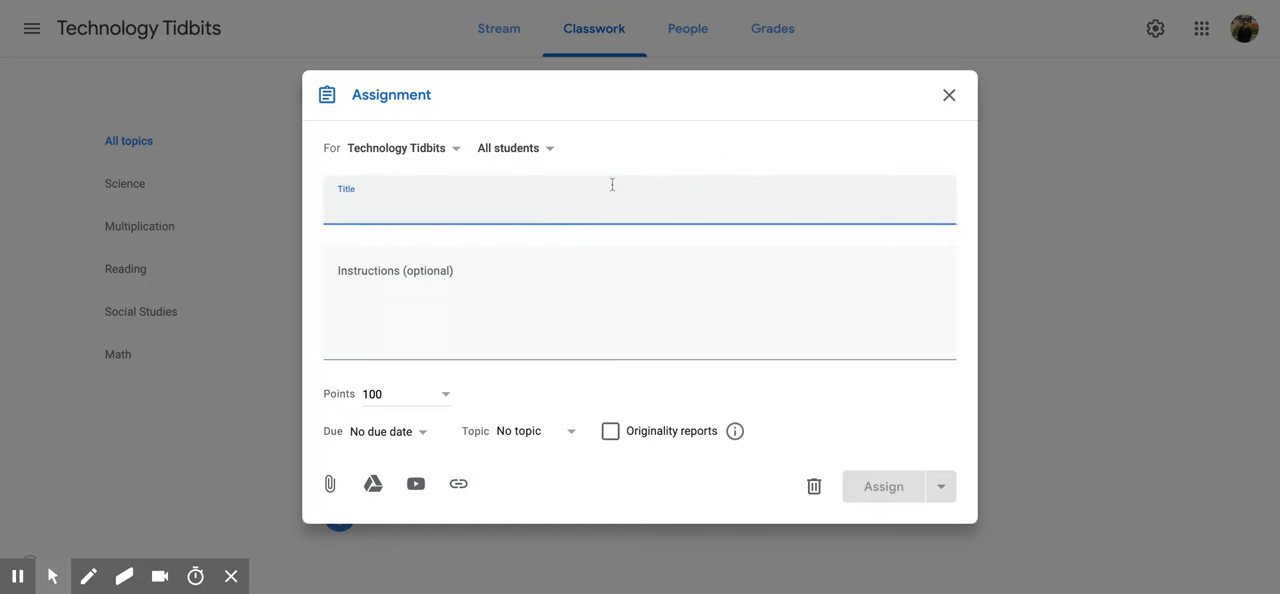
mouse_move(614, 191)
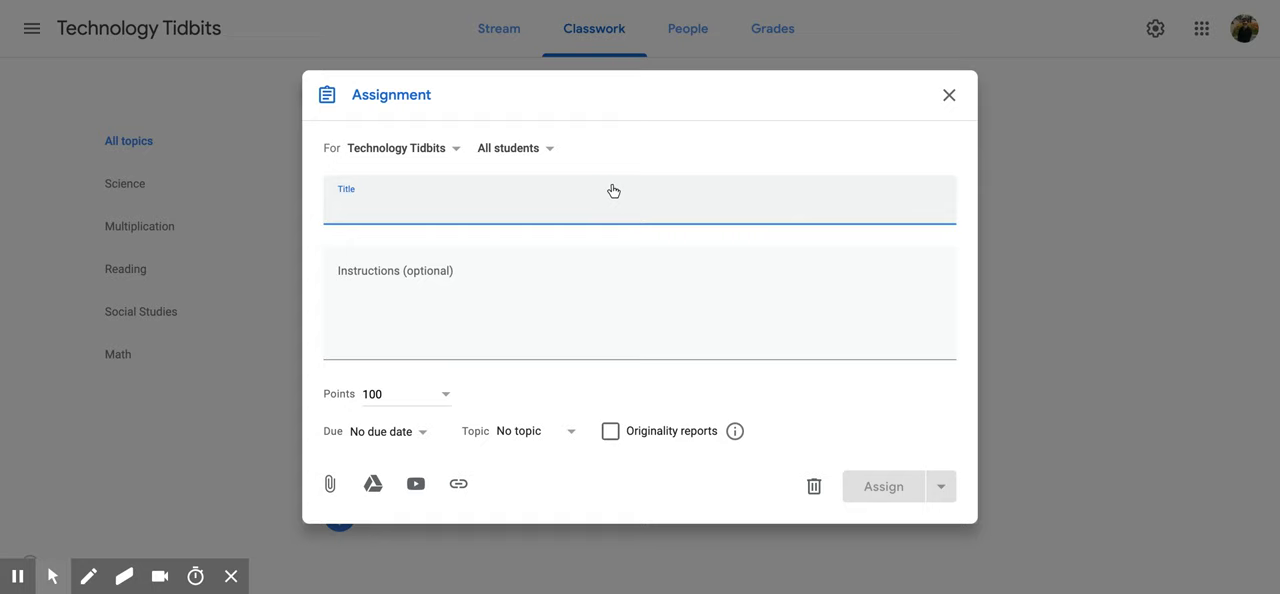
type("Explorers Essay")
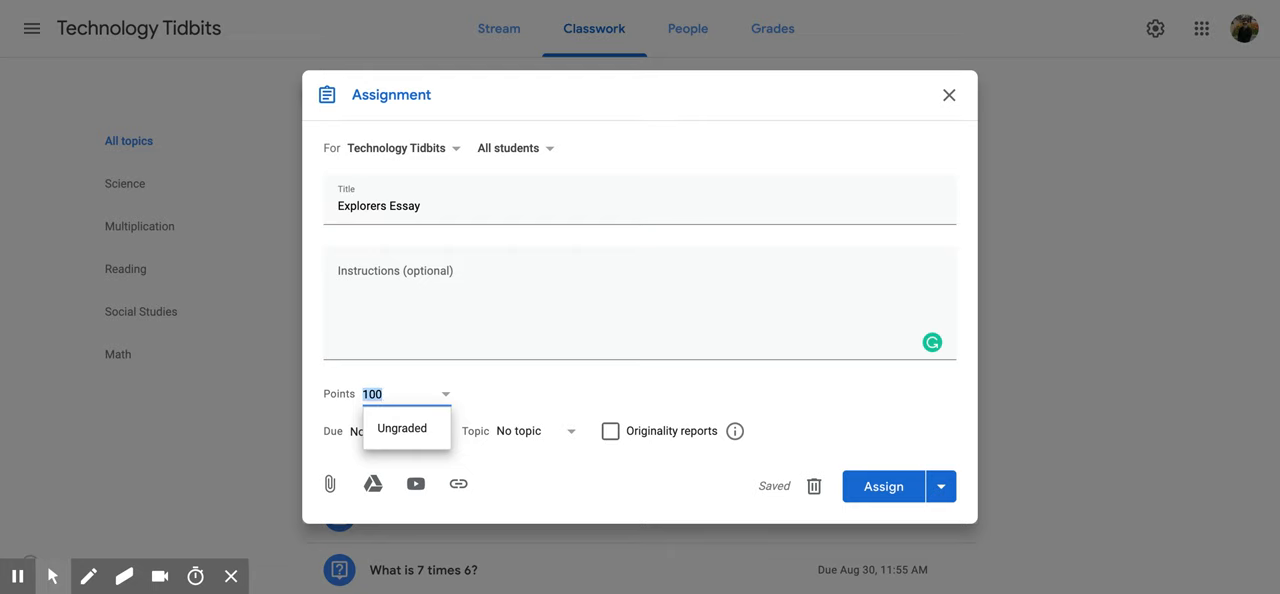
type("50")
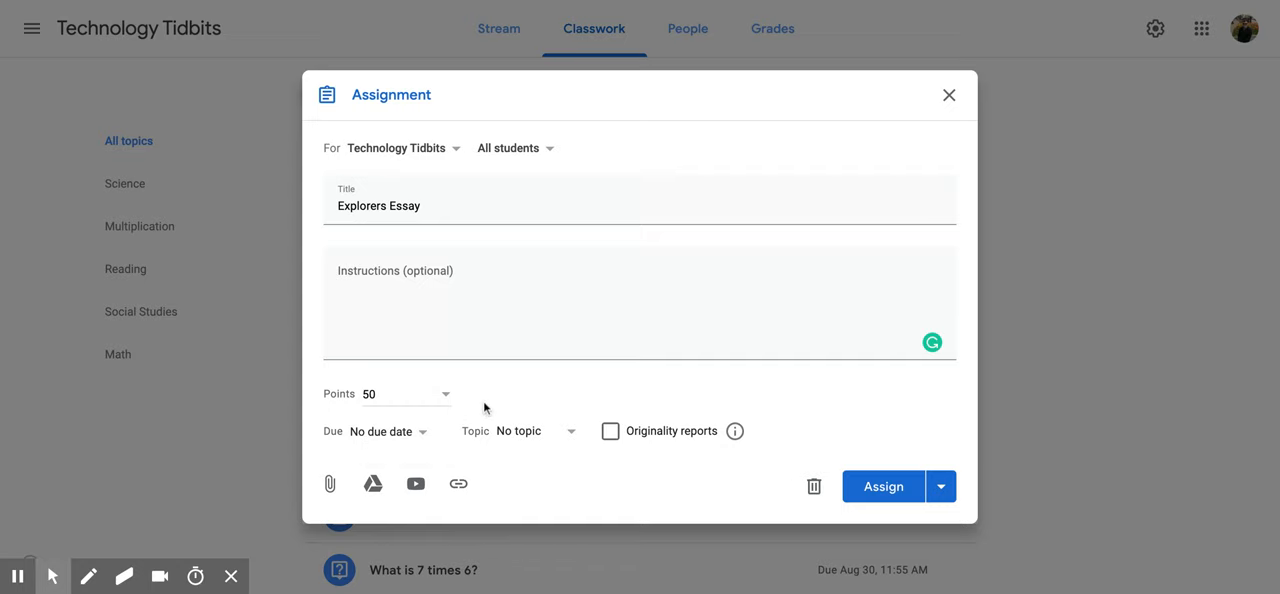
Choose Reading from the assignment's Topic dropdown.
left_click(390, 431)
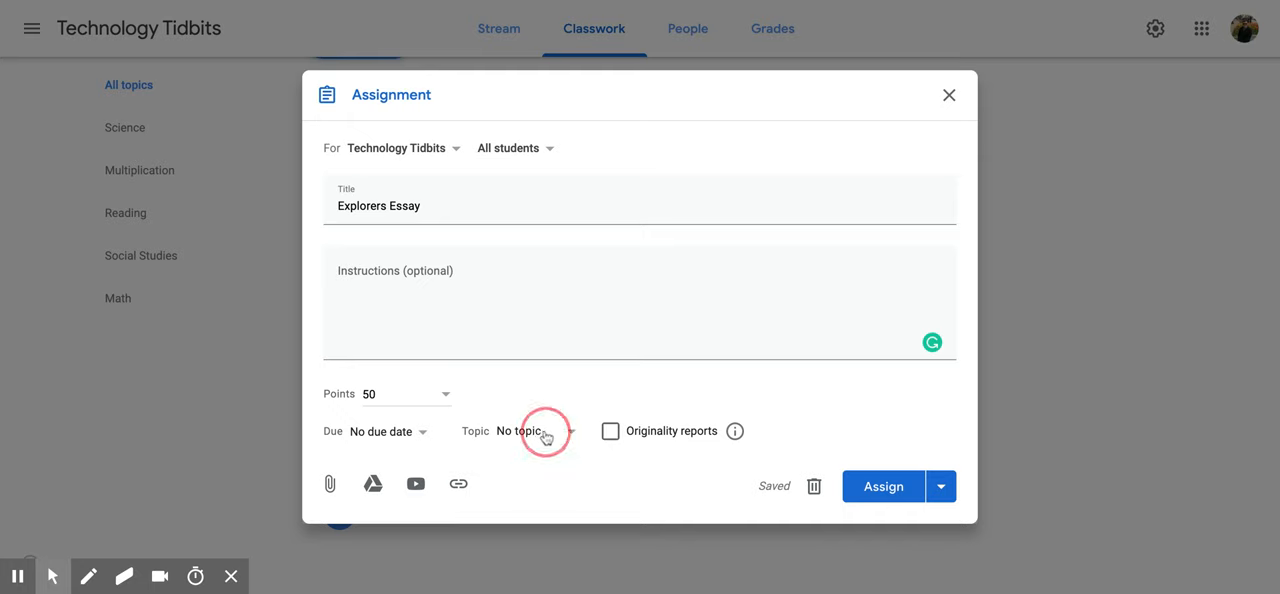
left_click(520, 431)
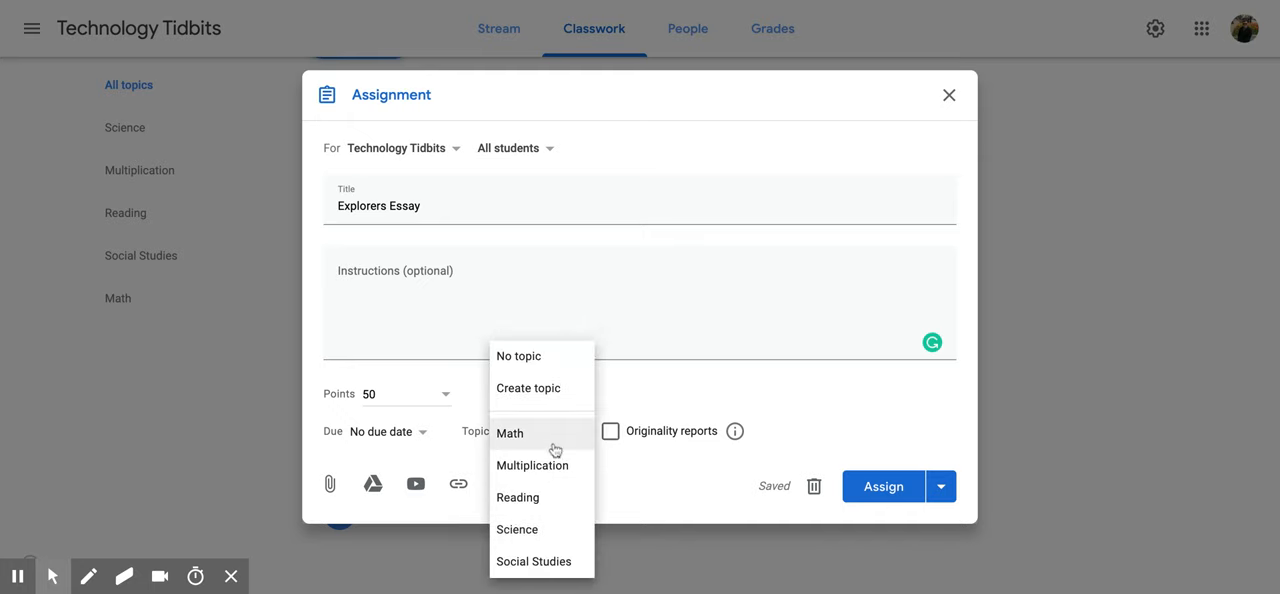
mouse_move(543, 497)
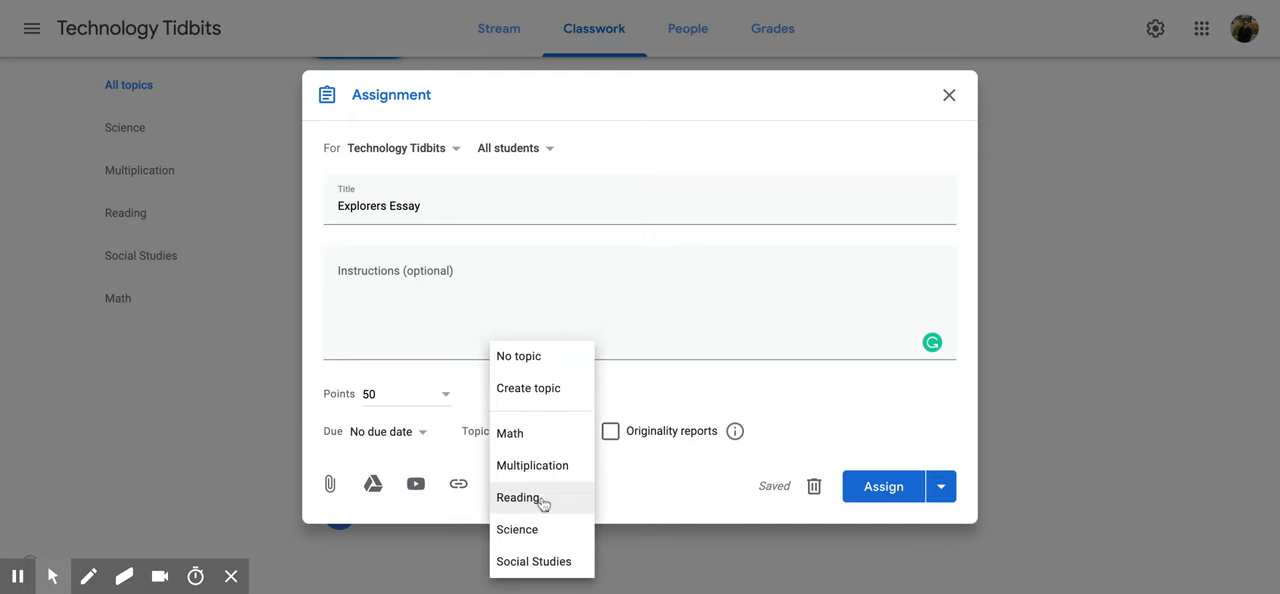
left_click(518, 497)
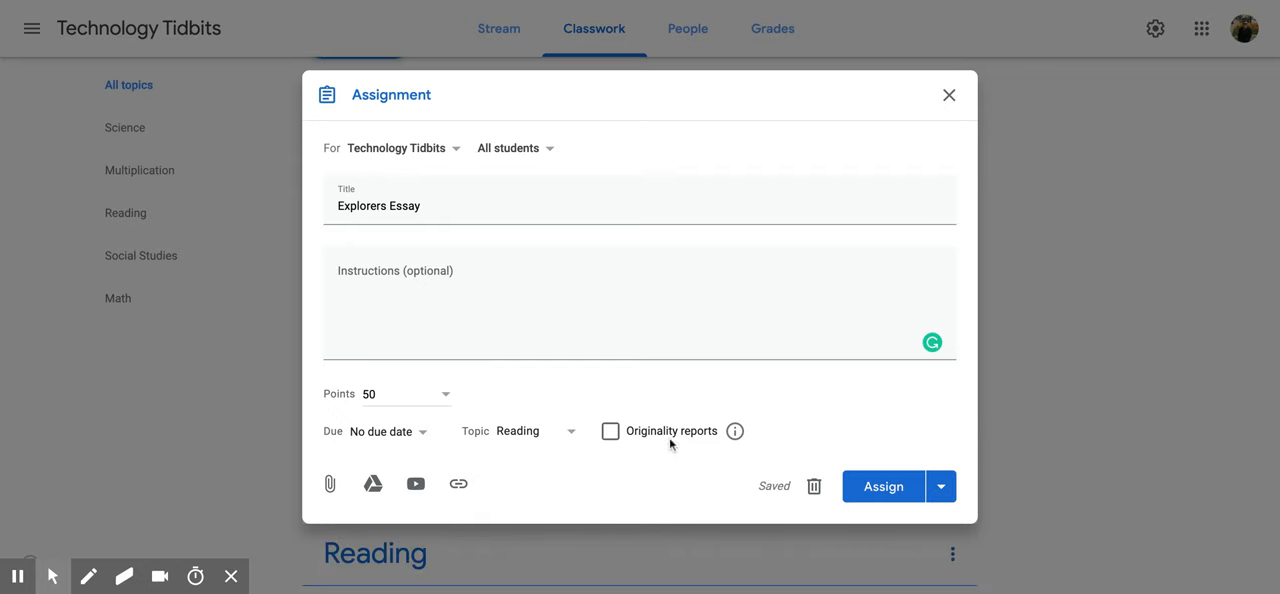
mouse_move(735, 431)
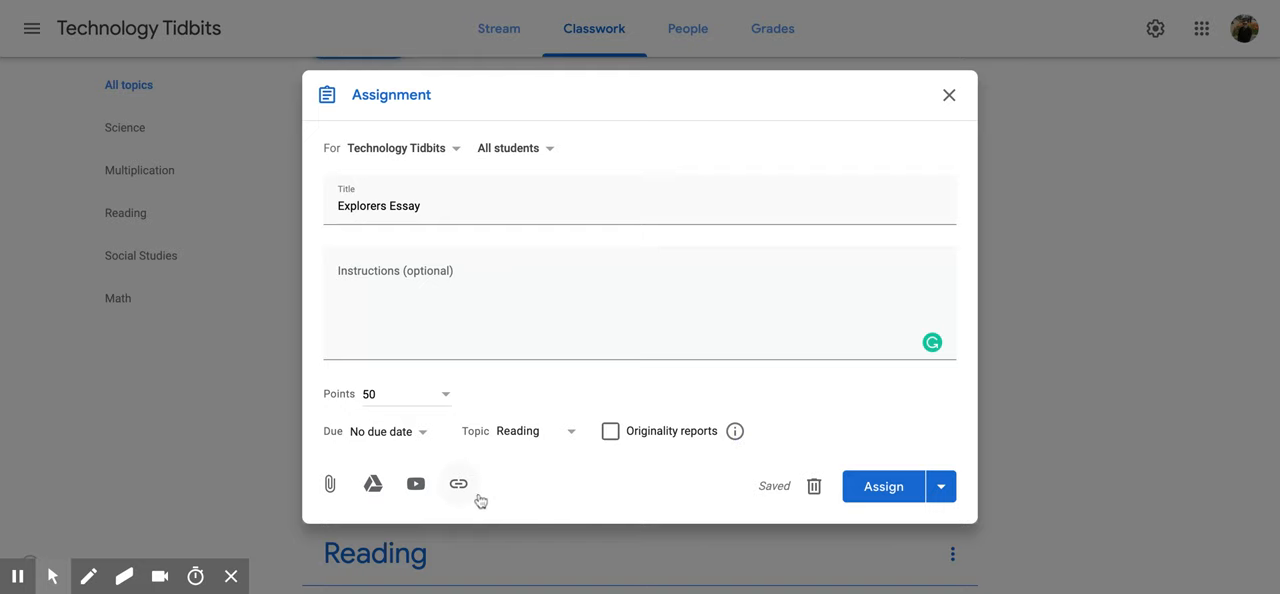
mouse_move(402, 512)
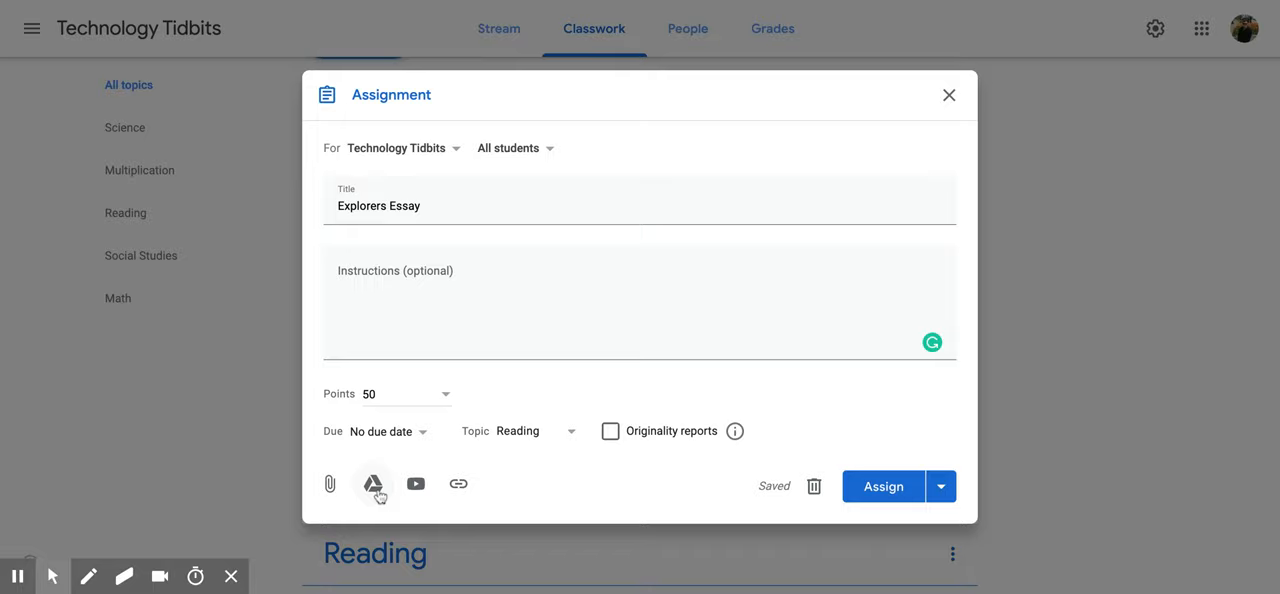
Attach the 'Example Assignment Outline' Doc from Google Drive's Recent files.
left_click(373, 484)
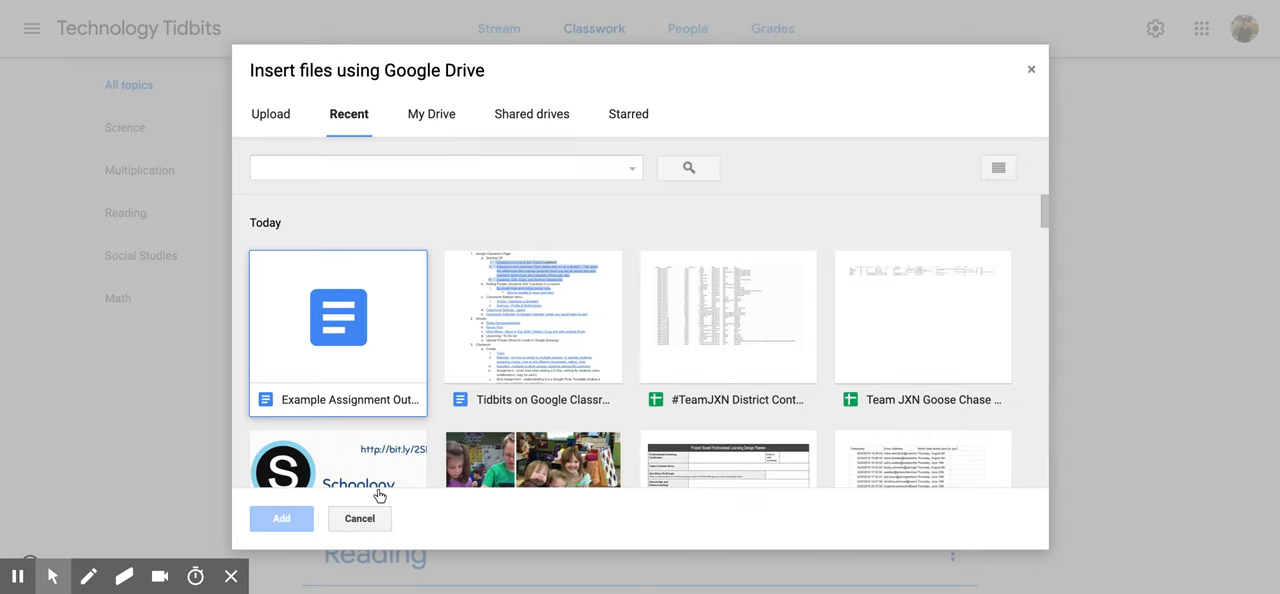
left_click(338, 316)
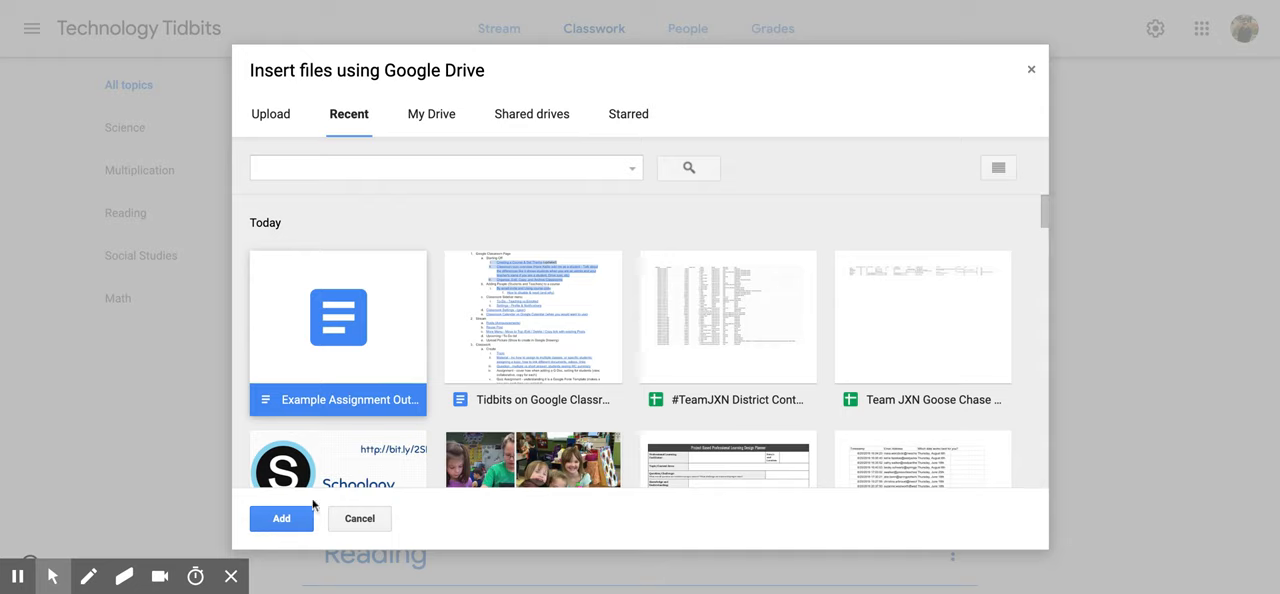
left_click(281, 518)
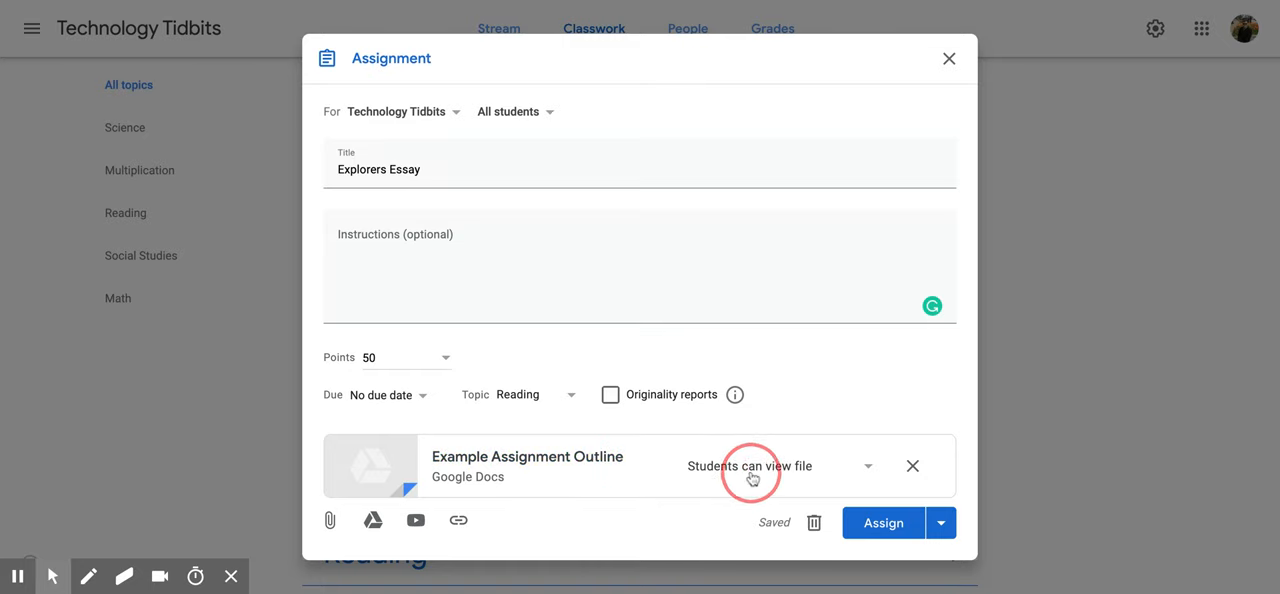
mouse_move(854, 479)
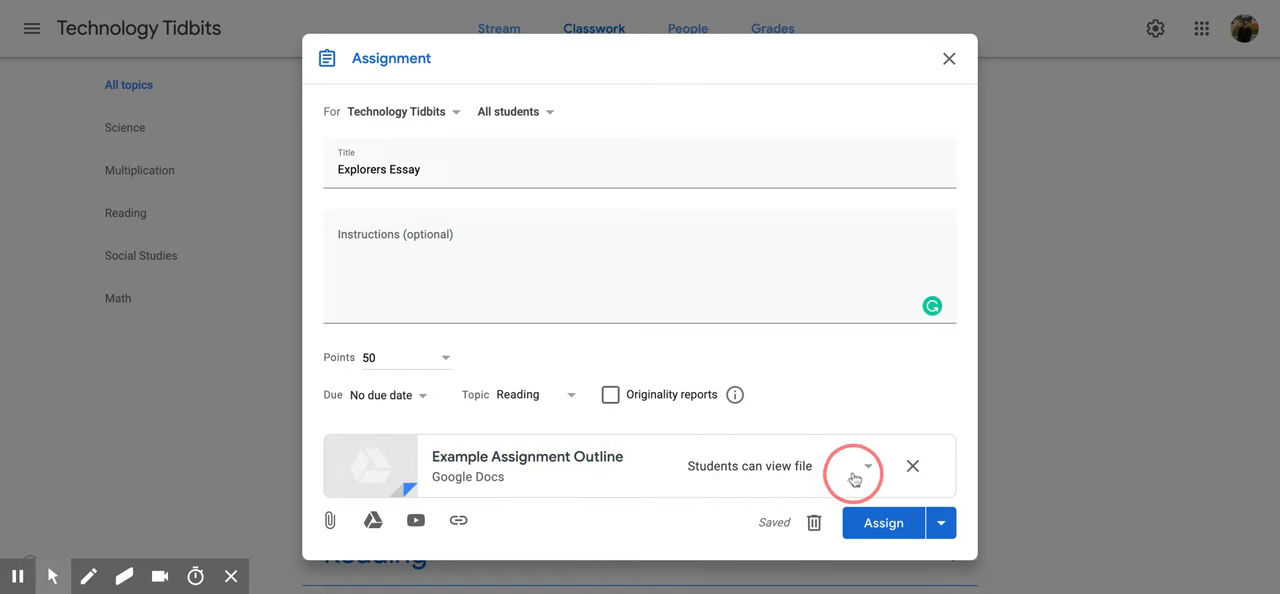
Set the attached outline's sharing option to 'Make a copy for each student'.
left_click(853, 466)
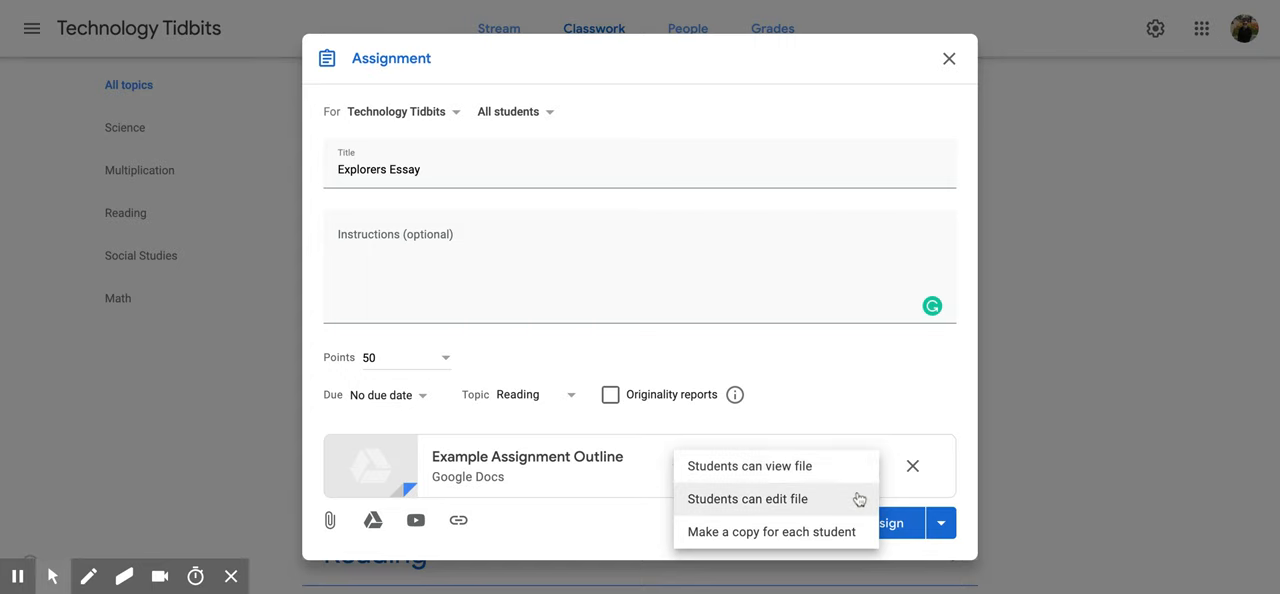
mouse_move(858, 498)
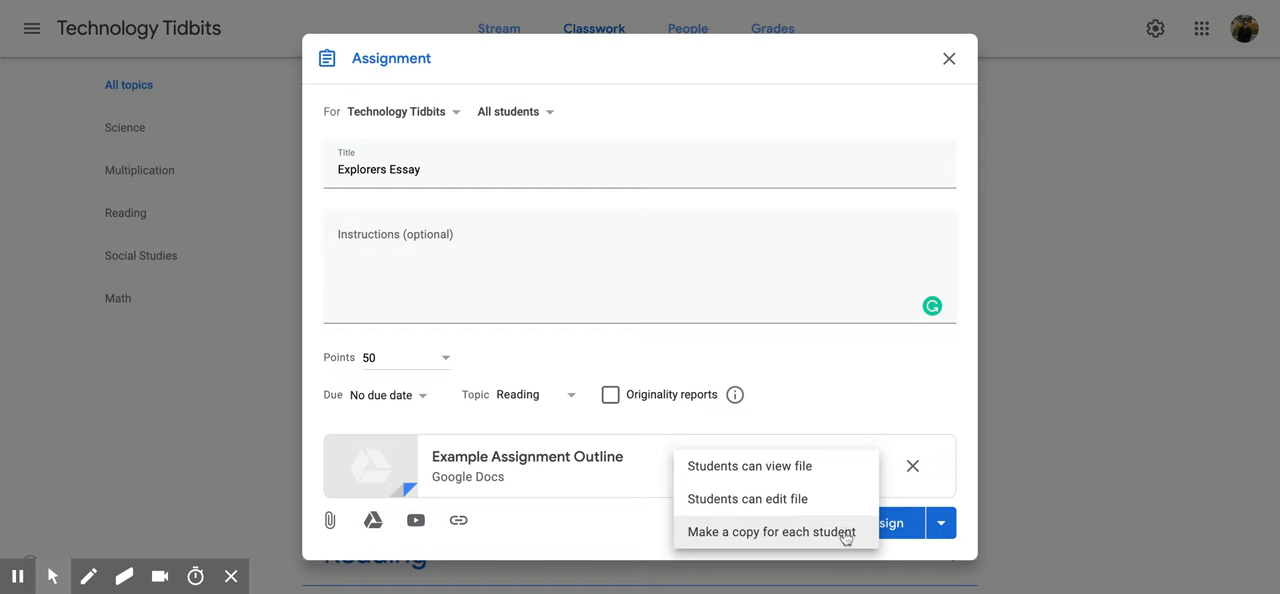
left_click(770, 531)
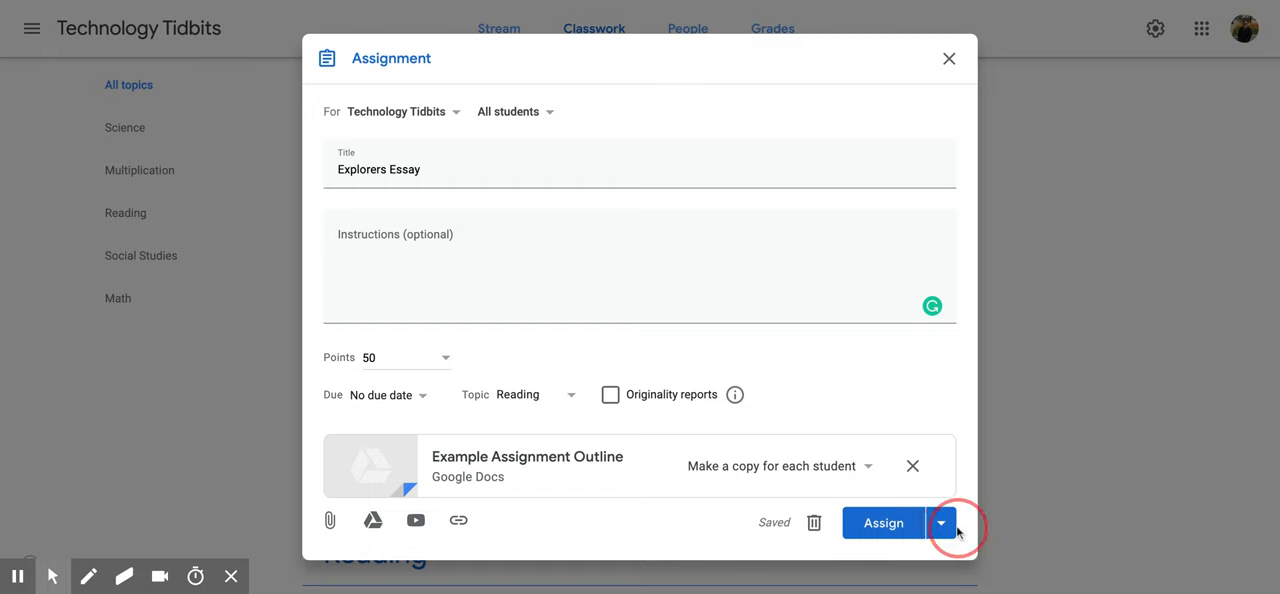
Publish the Explorers Essay assignment with the Assign button.
left_click(940, 523)
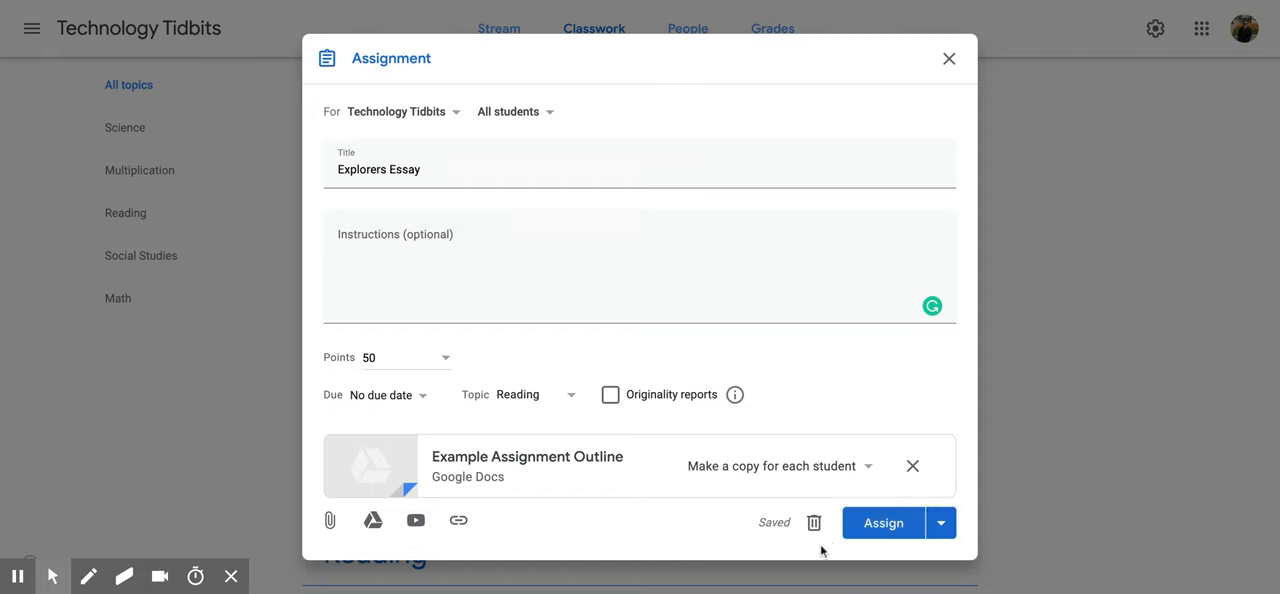
left_click(882, 522)
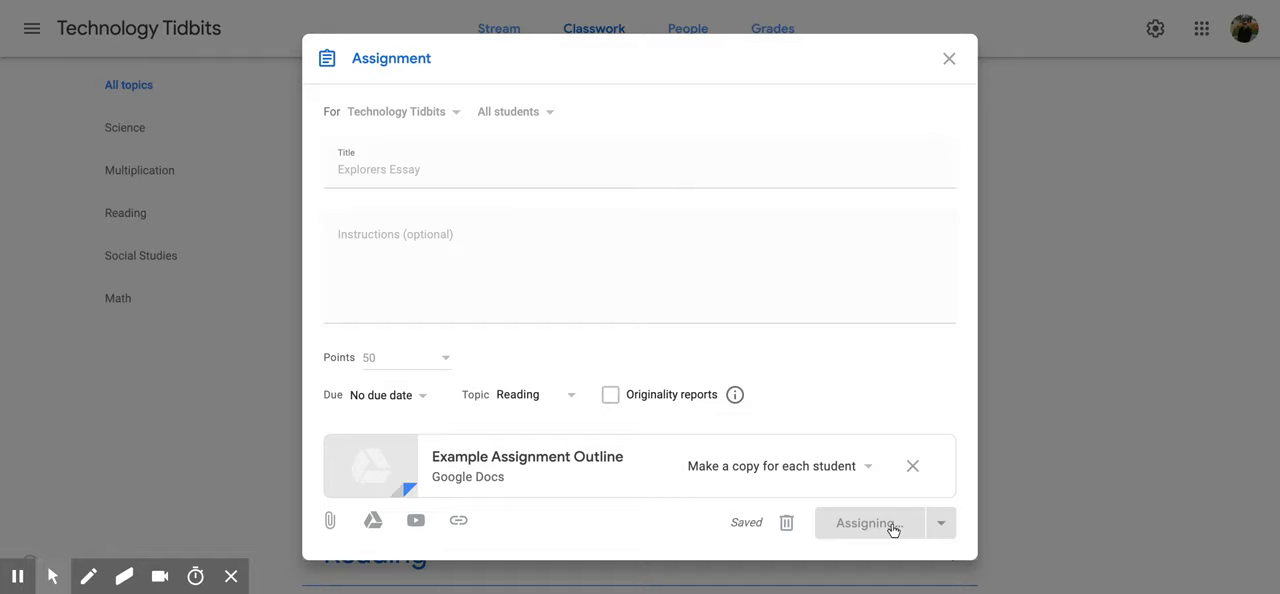
left_click(866, 522)
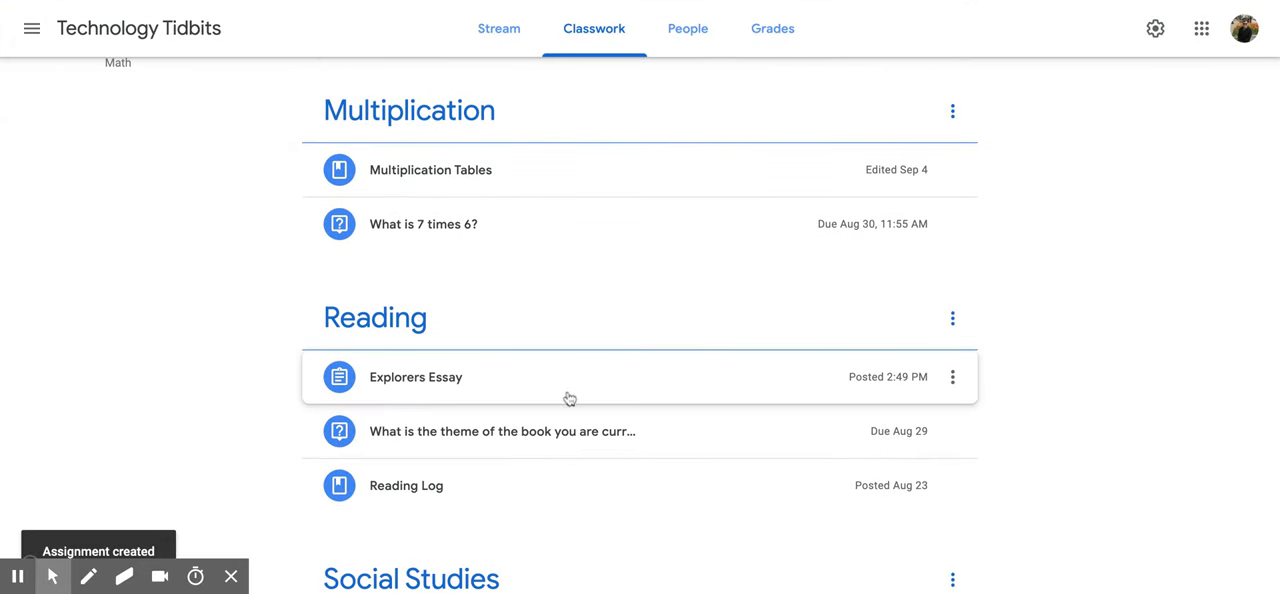
mouse_move(724, 387)
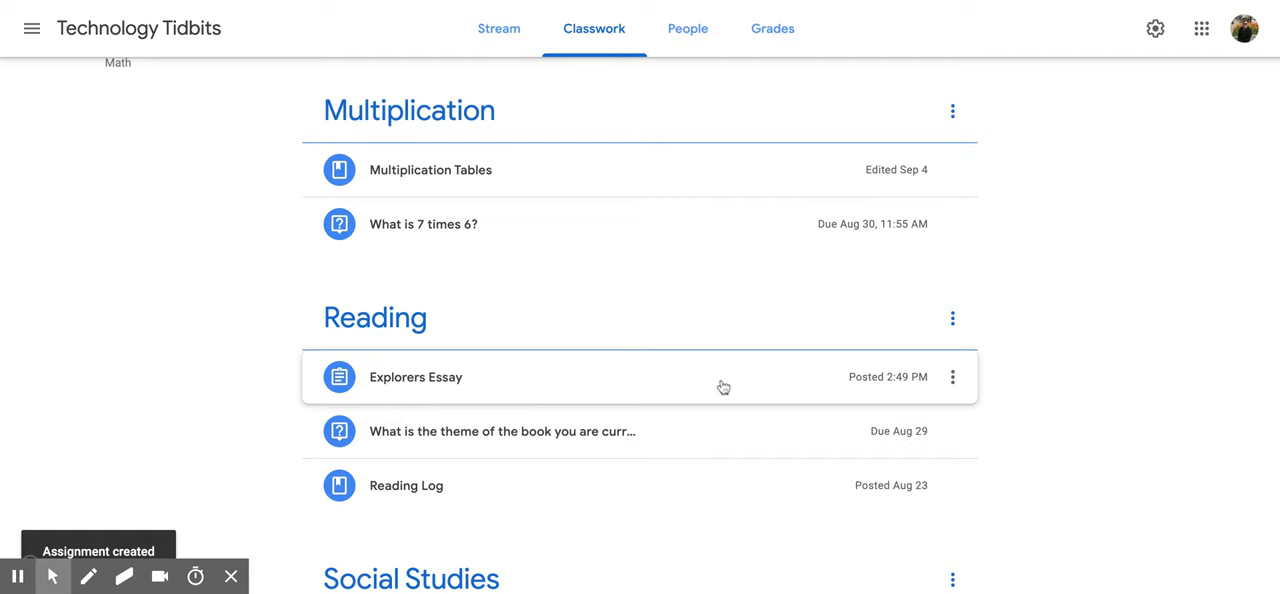